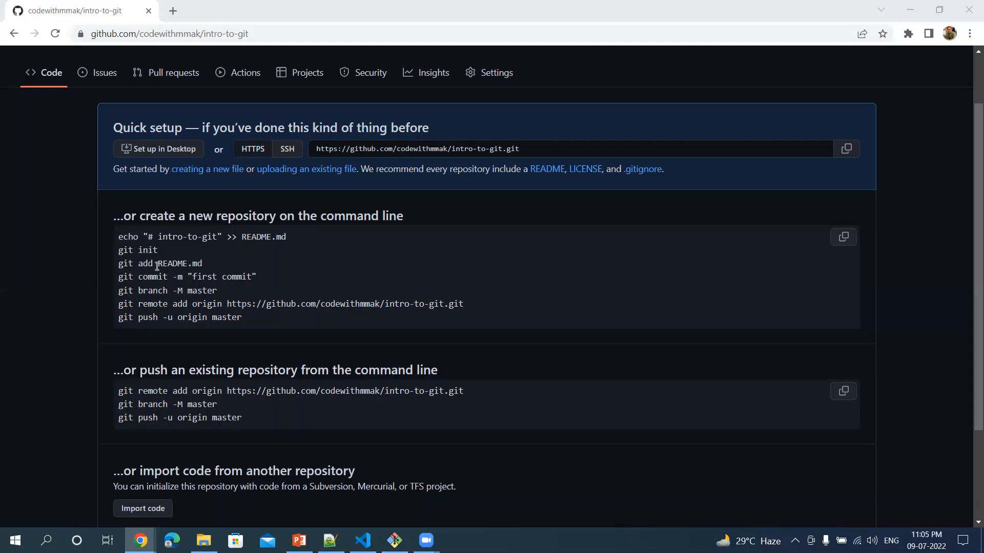
pyautogui.moveTo(300, 231)
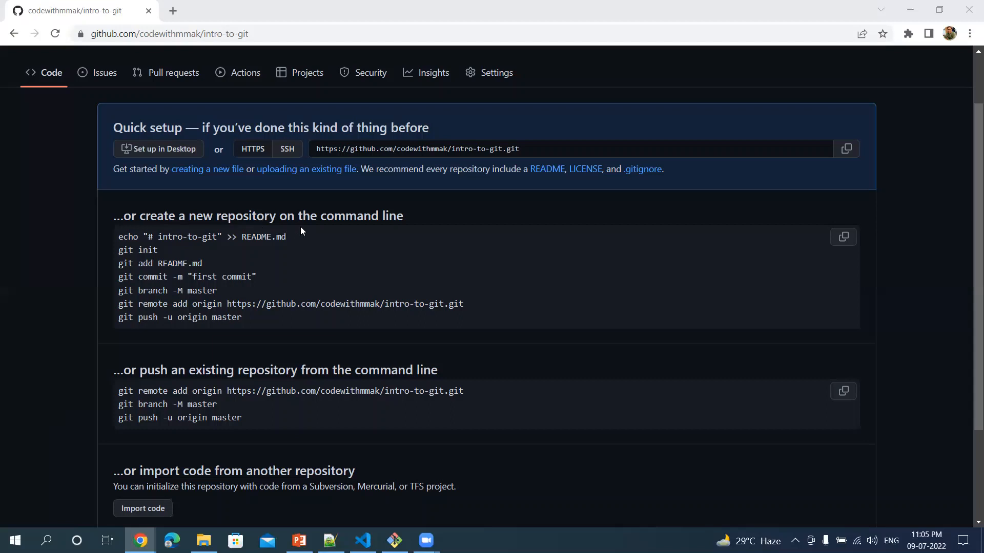
pyautogui.moveTo(410, 231)
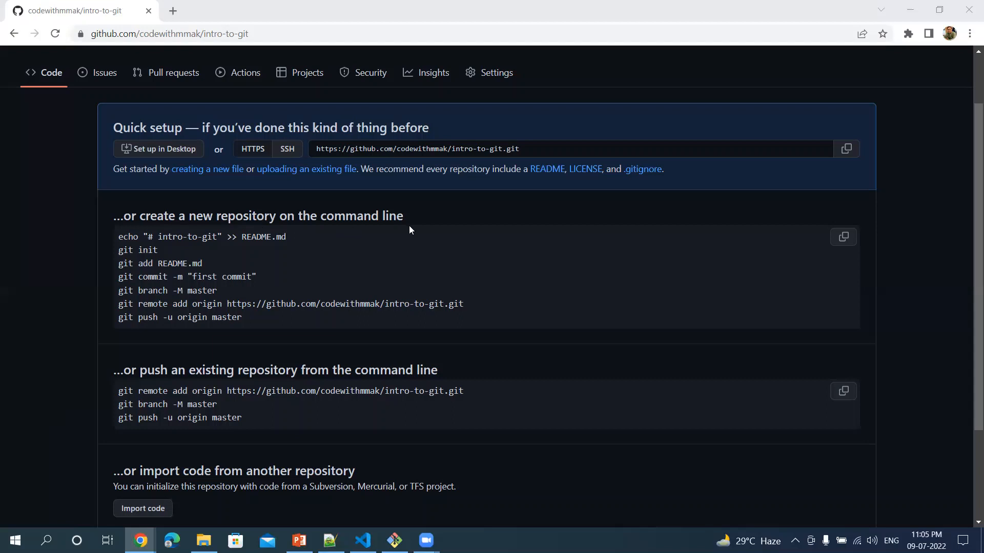
pyautogui.moveTo(242, 339)
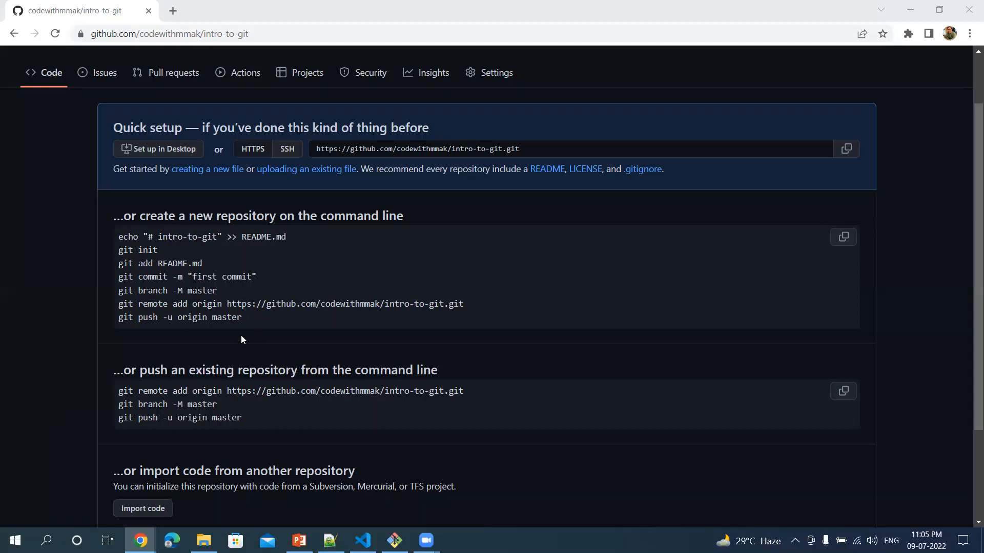
# Step: Select the 'git remote add origin' command under the push-an-existing-repository instructions
pyautogui.scroll(-3)
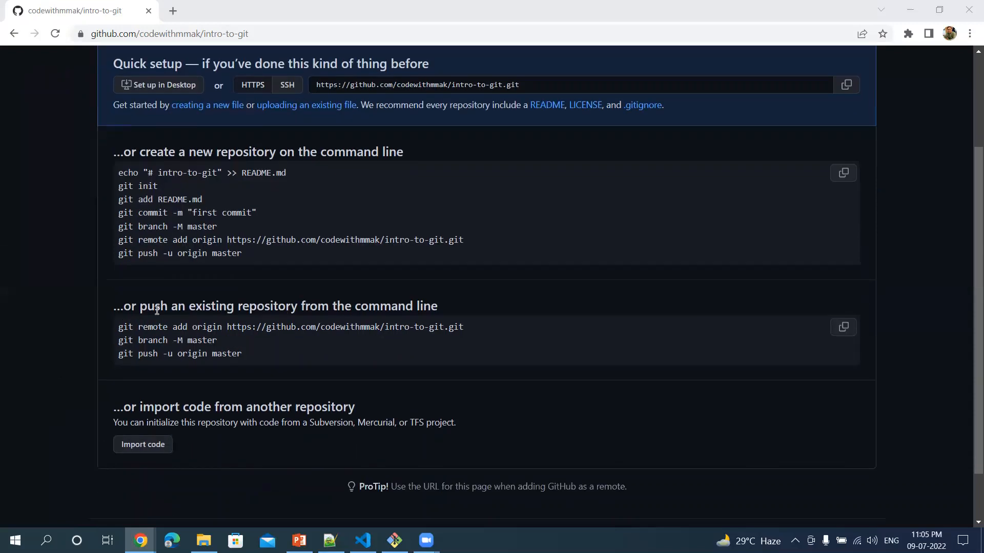
pyautogui.moveTo(181, 323)
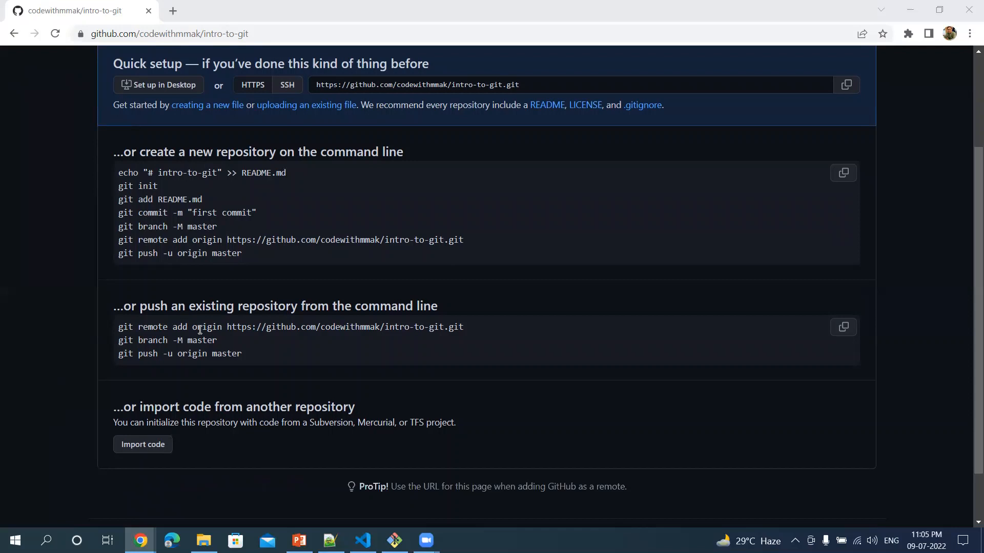
pyautogui.moveTo(90, 353)
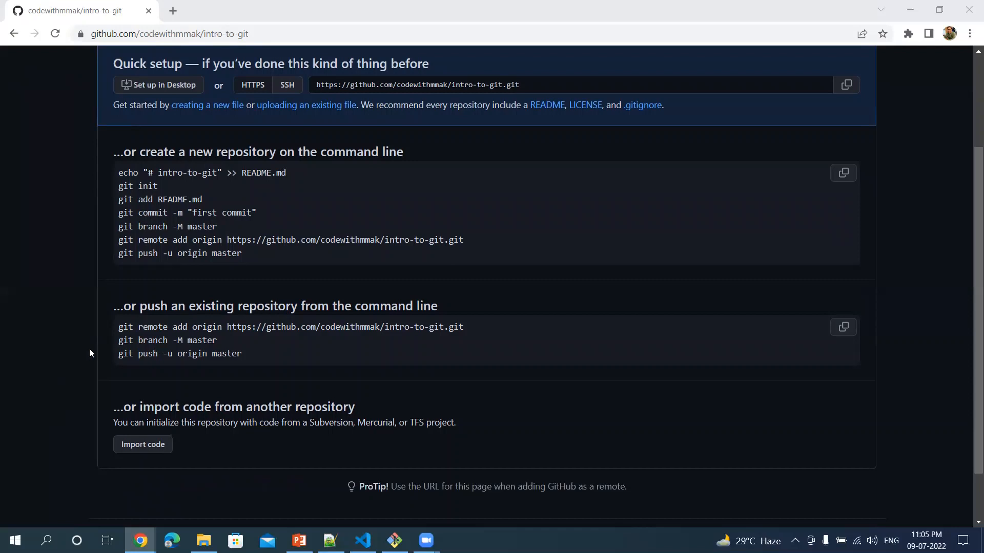
pyautogui.moveTo(150, 329)
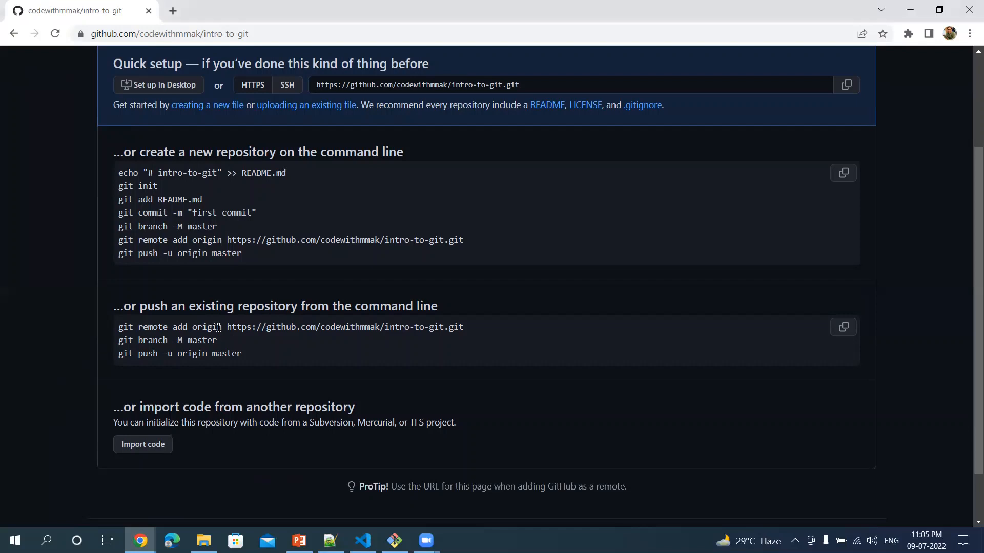
pyautogui.doubleClick(344, 326)
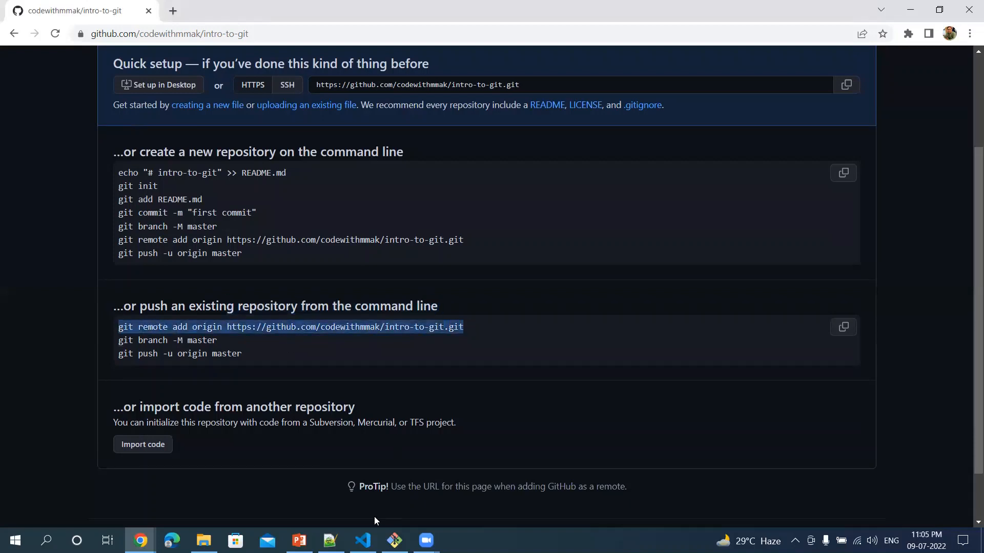
# Step: Check the Git Tutorial repository's status, confirming a clean working tree on master
pyautogui.click(394, 540)
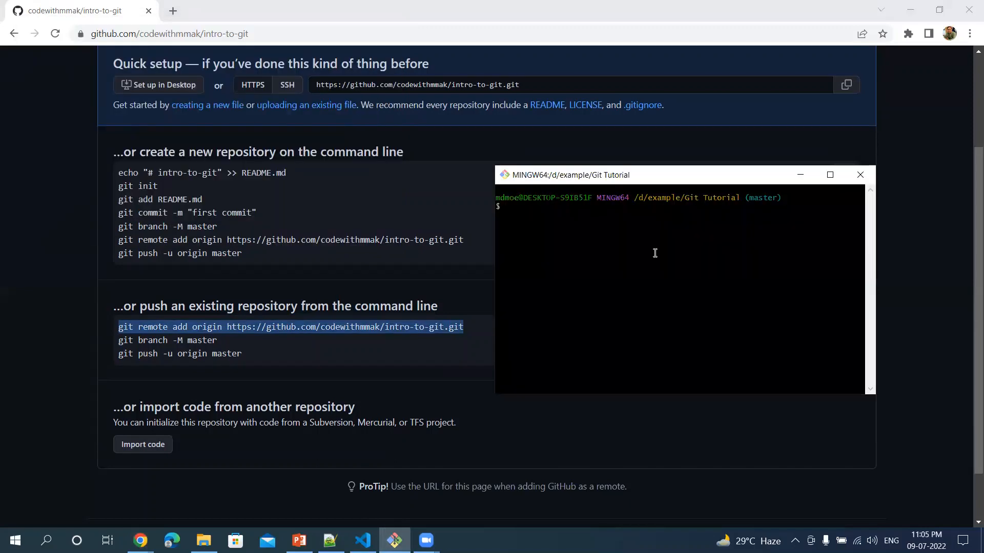
pyautogui.rightClick(655, 253)
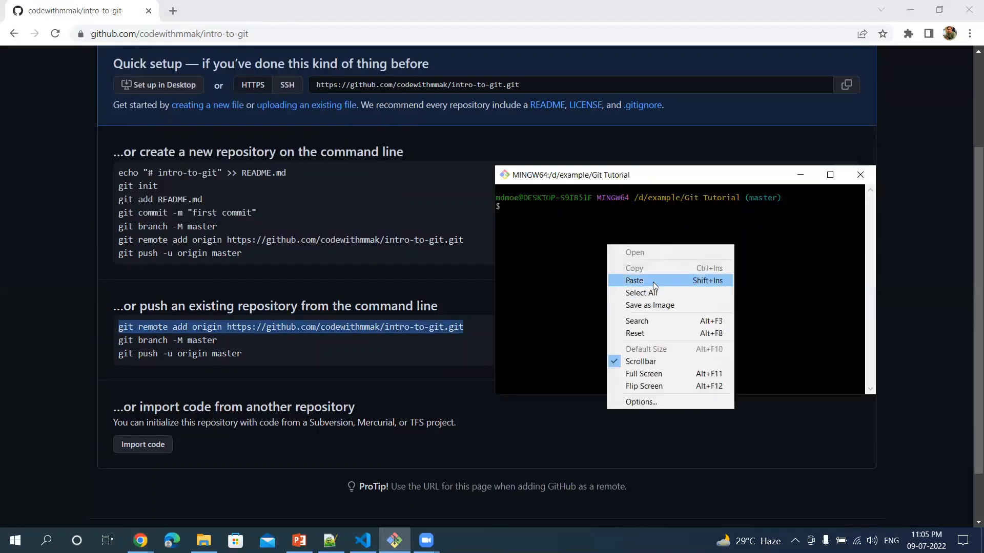
pyautogui.click(633, 280)
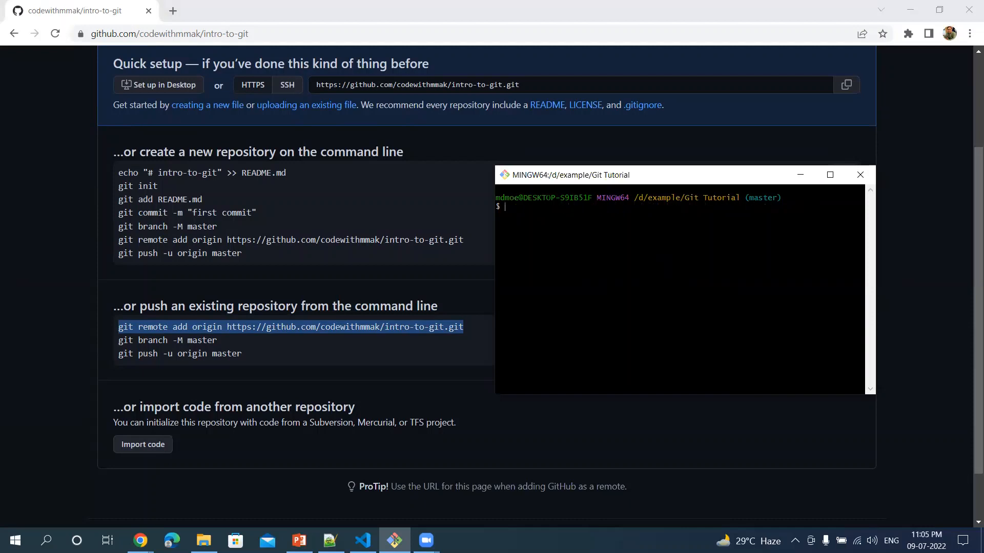
pyautogui.write('git statu')
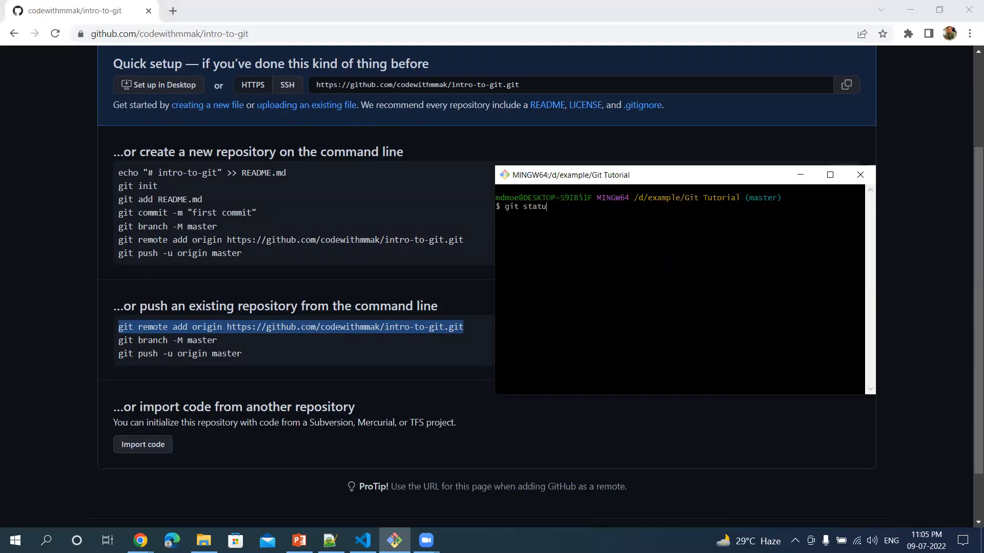
pyautogui.press('Return')
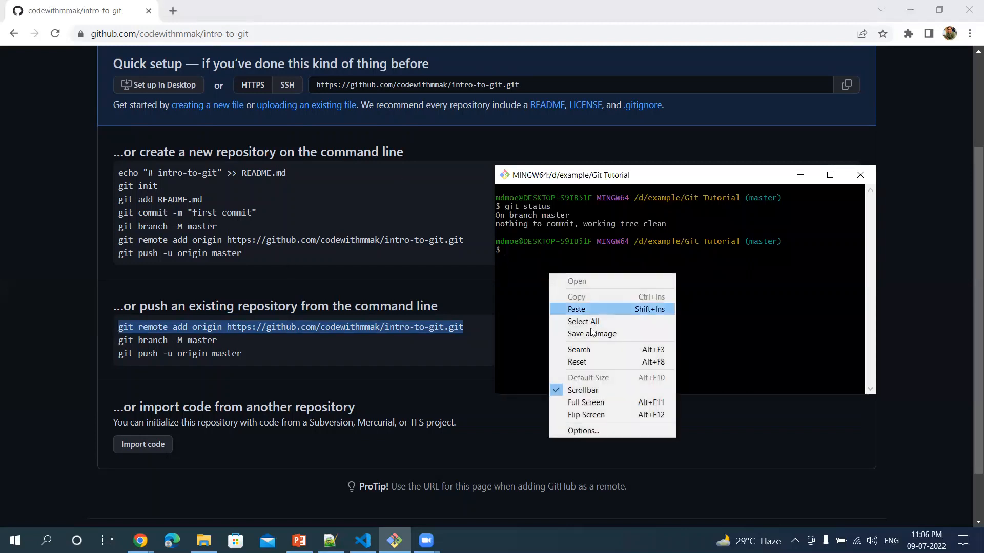
# Step: Add the intro-to-git GitHub repository as the origin remote
pyautogui.click(575, 309)
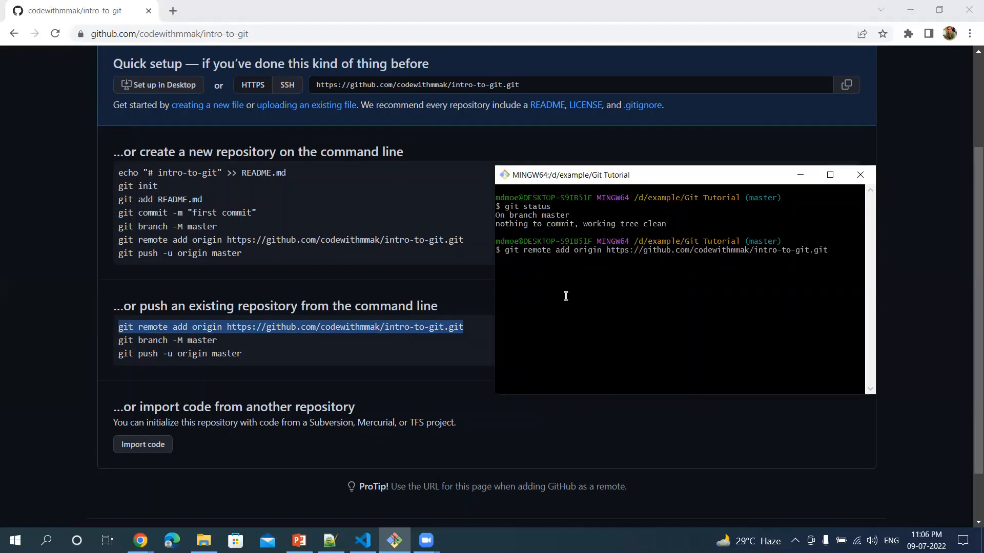
pyautogui.press('Return')
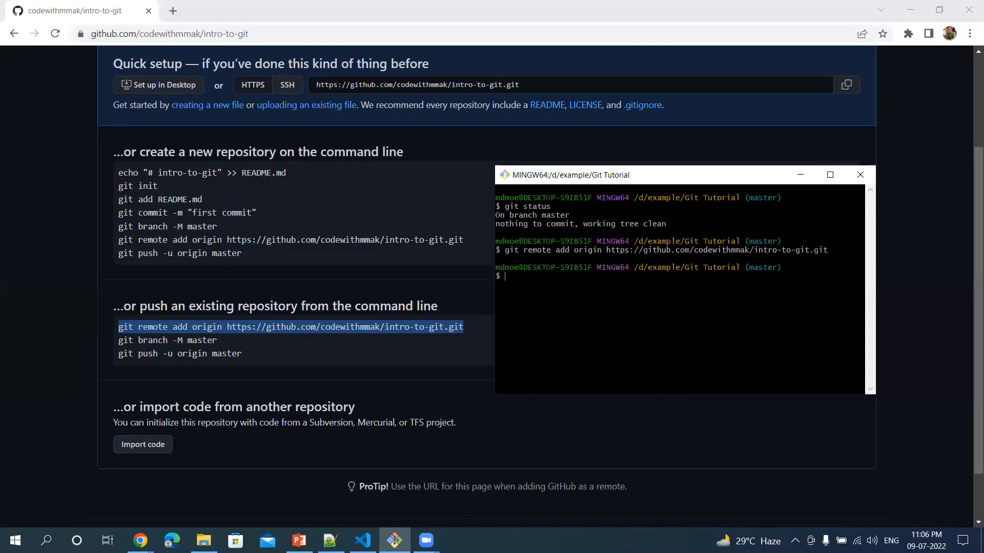
pyautogui.moveTo(10, 117)
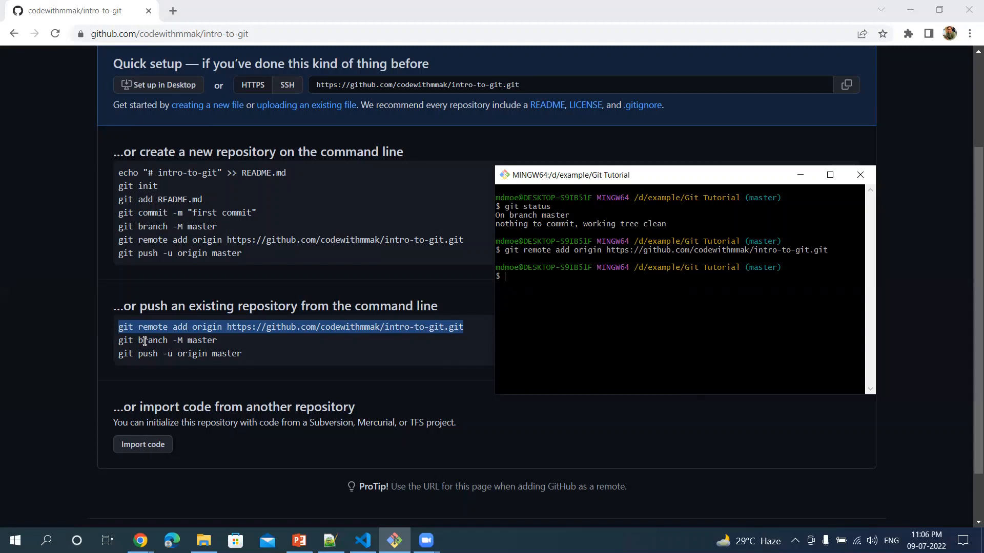
pyautogui.click(859, 174)
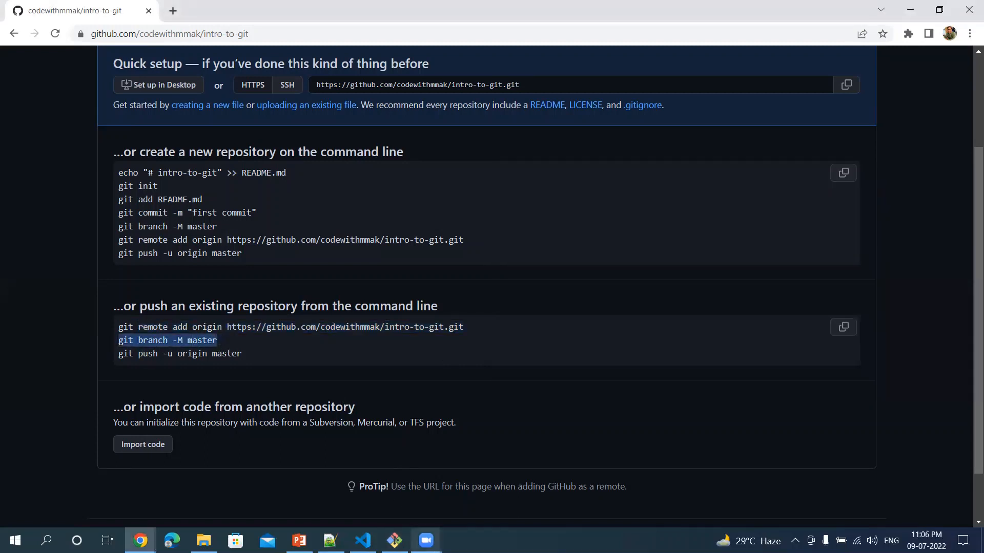
# Step: Rename the local branch to master with git branch -M master
pyautogui.click(394, 540)
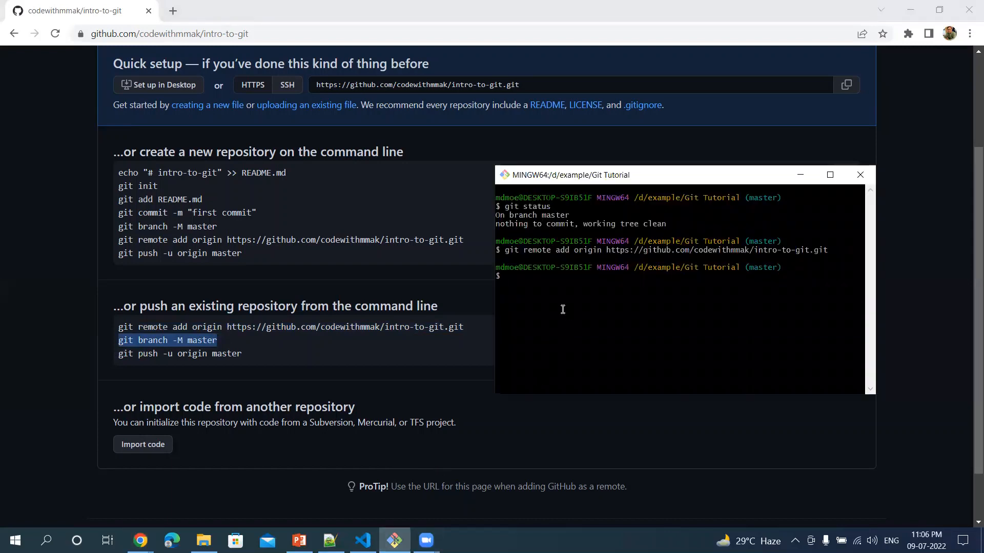
pyautogui.rightClick(563, 310)
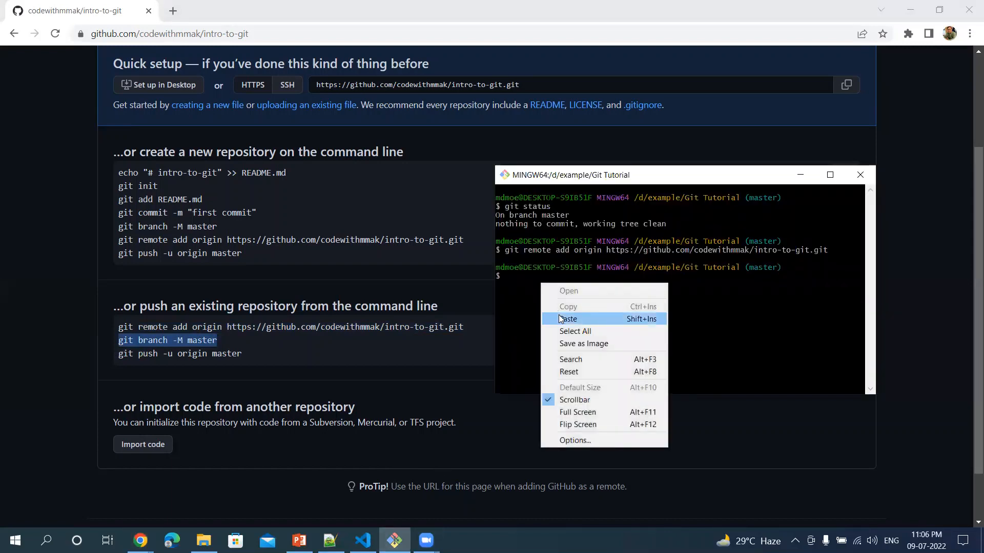
pyautogui.click(567, 319)
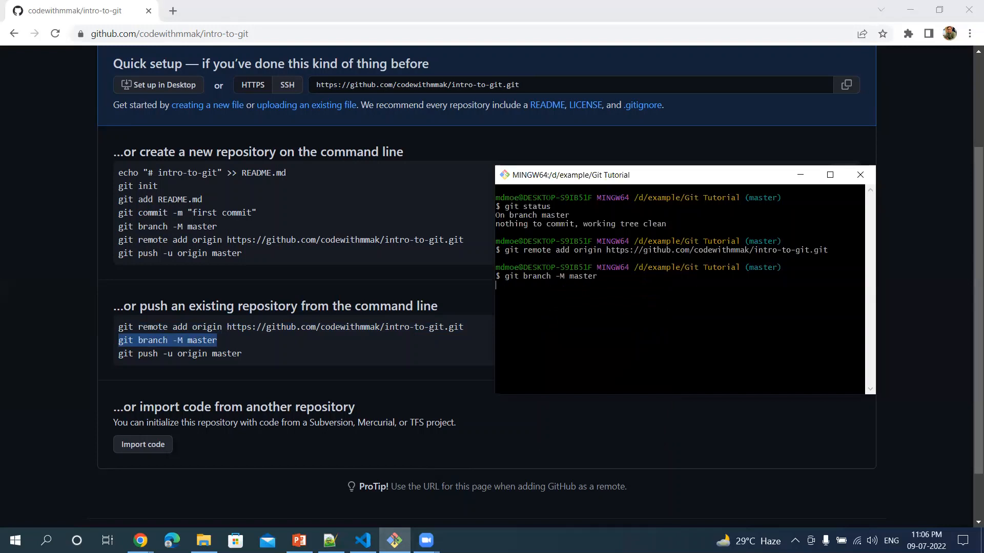
pyautogui.press('Return')
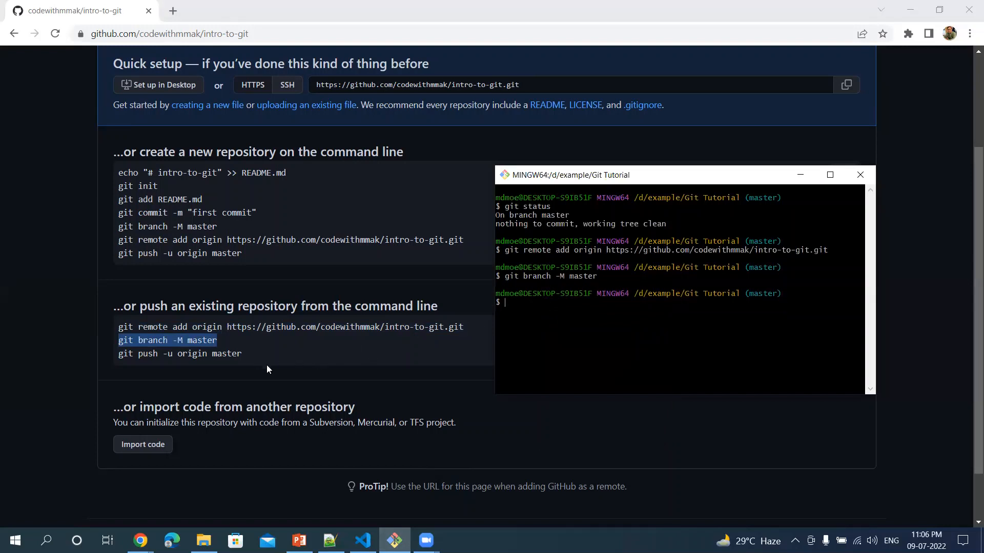
pyautogui.moveTo(282, 365)
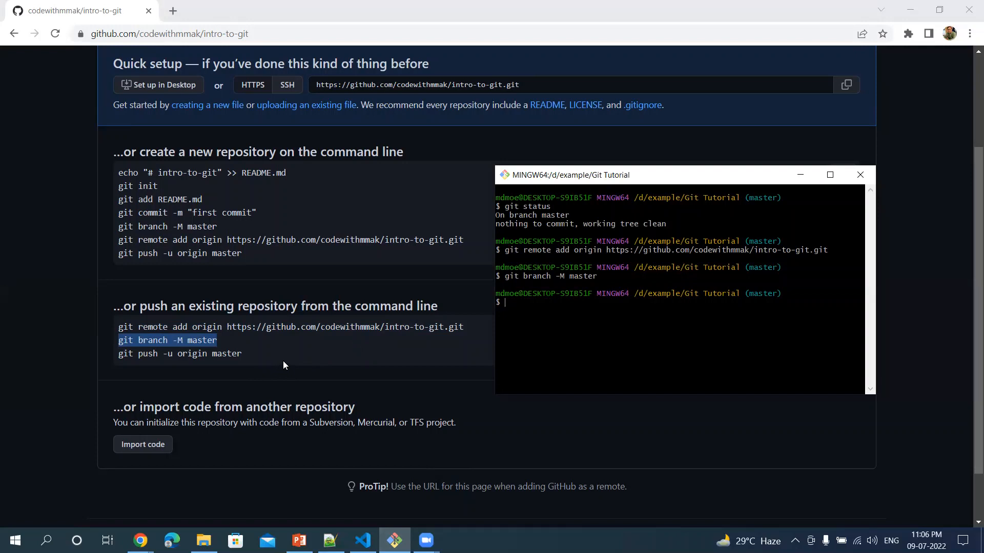
pyautogui.moveTo(121, 366)
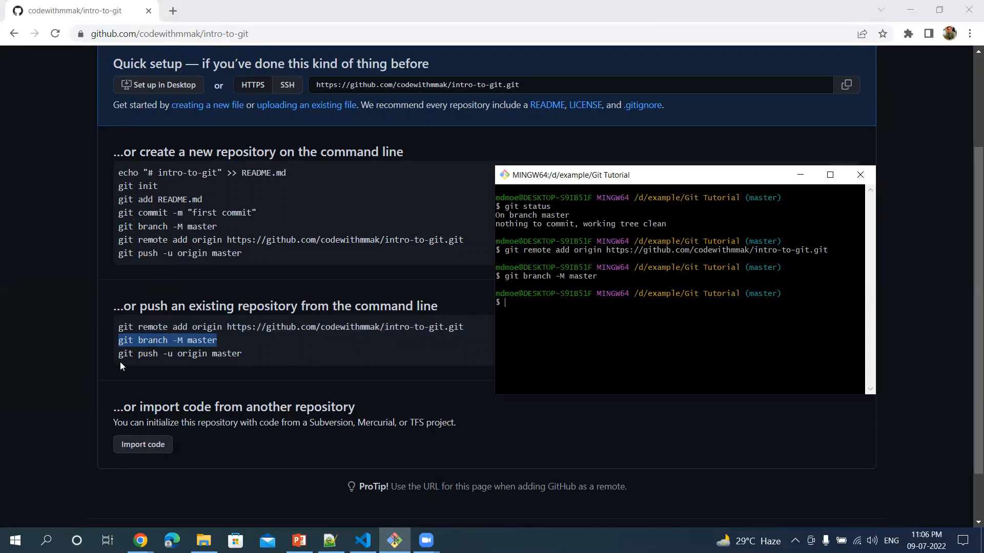
pyautogui.moveTo(164, 363)
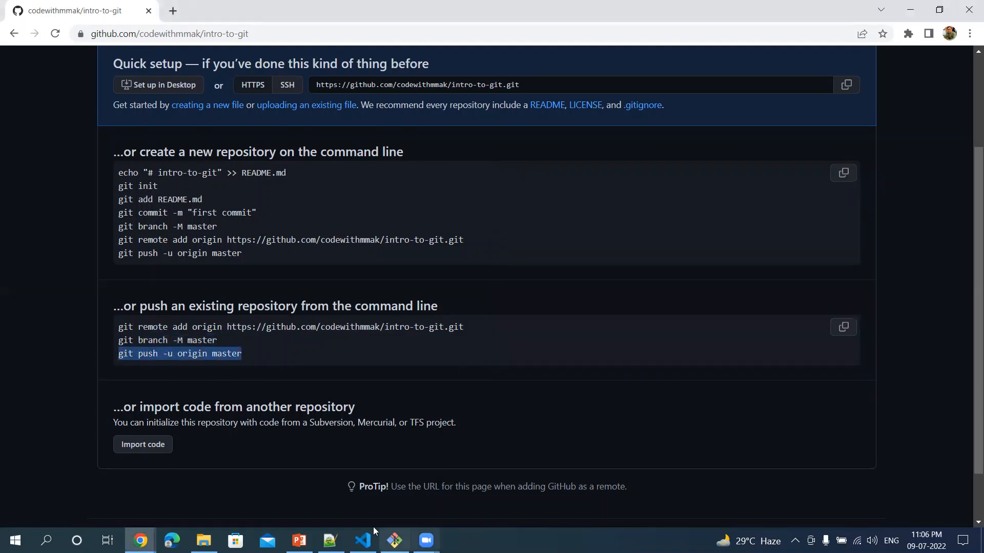
# Step: Push master to intro-to-git with git push -u origin master, tracking origin/master
pyautogui.click(393, 540)
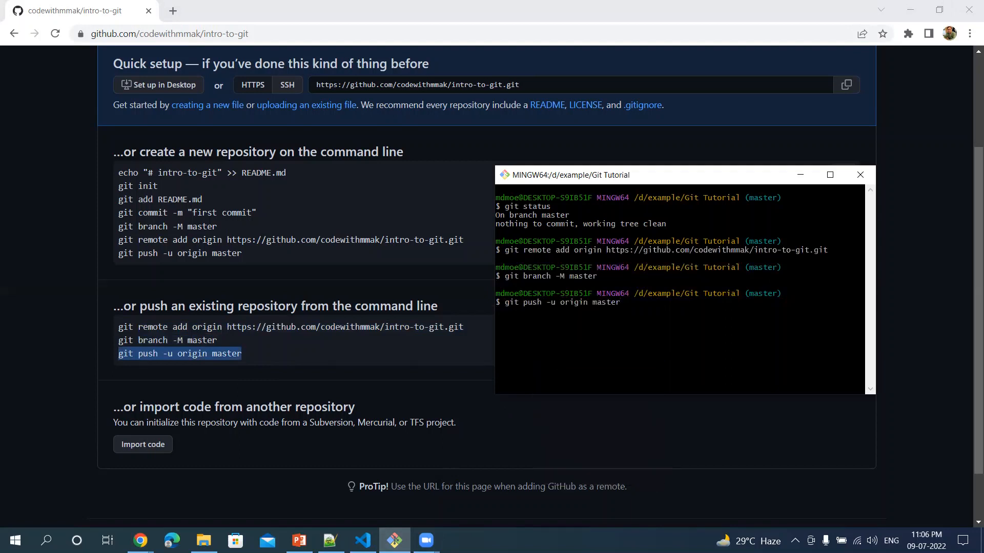
pyautogui.press('Return')
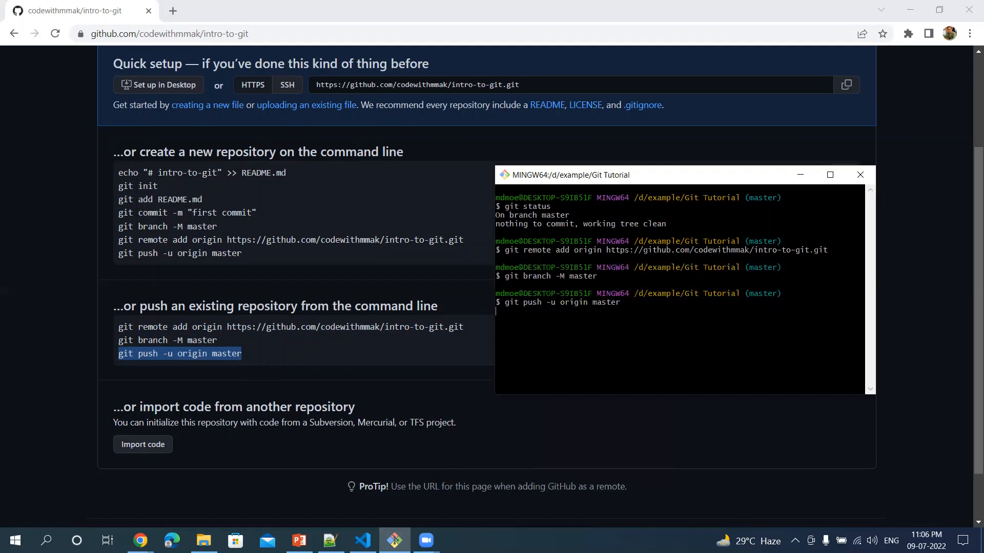
pyautogui.moveTo(525, 331)
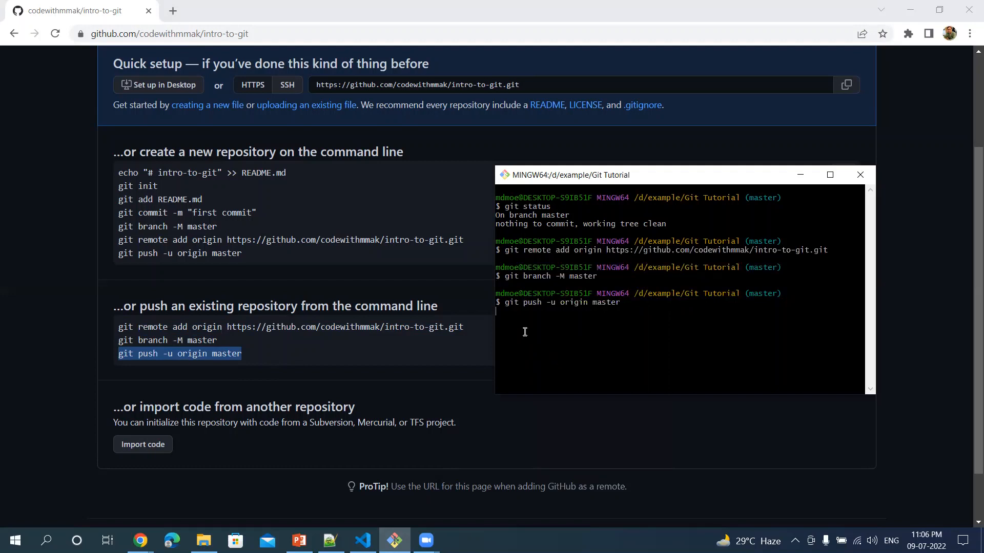
pyautogui.moveTo(569, 324)
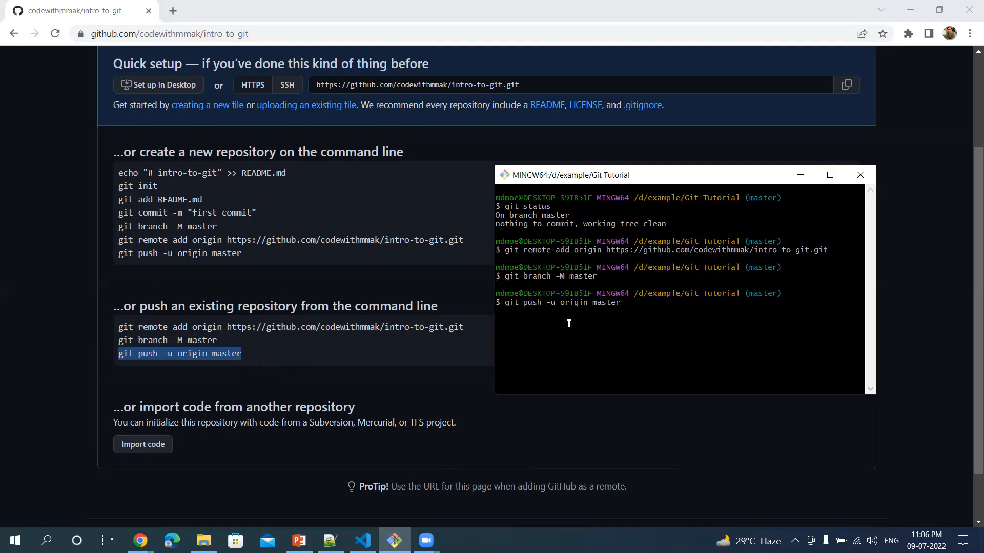
pyautogui.press('Return')
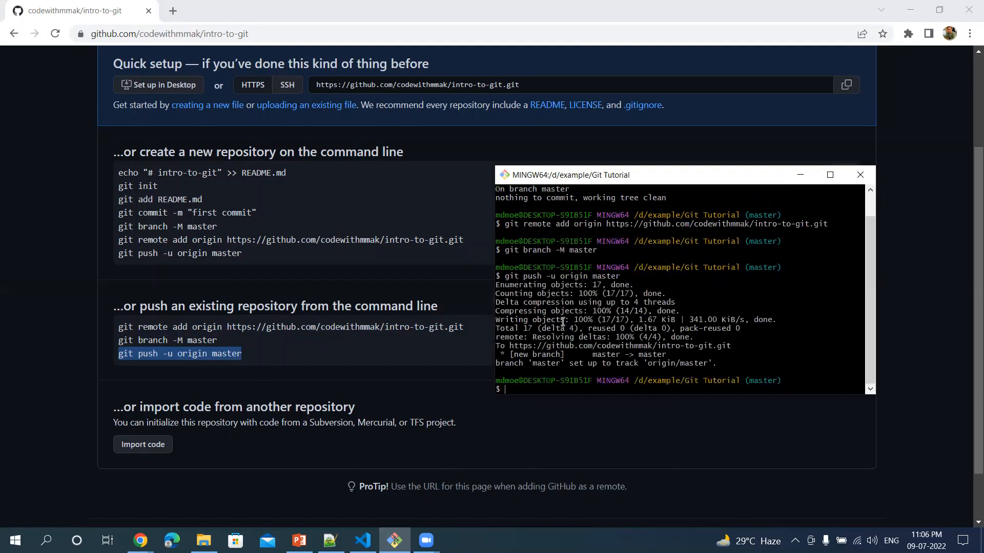
pyautogui.moveTo(567, 337)
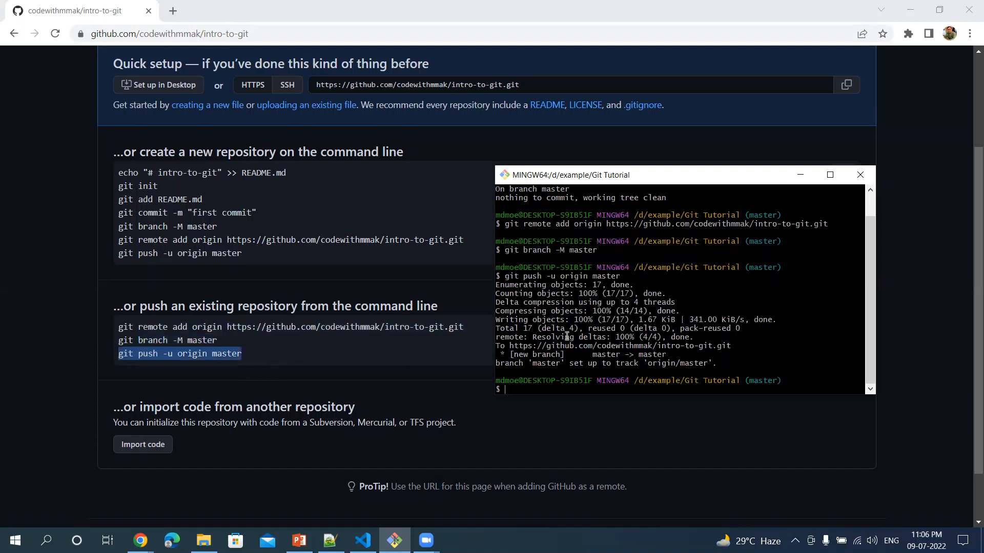
pyautogui.moveTo(631, 366)
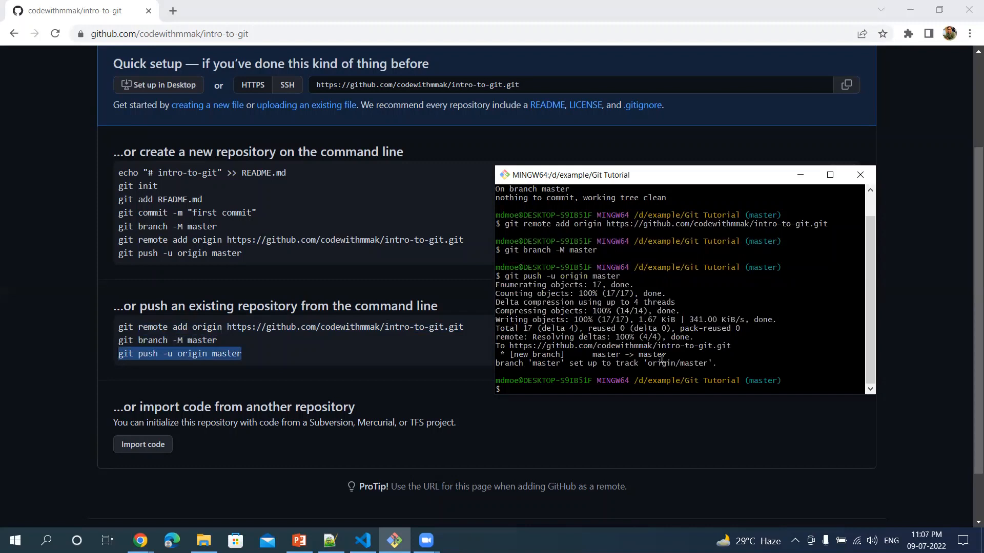
pyautogui.moveTo(18, 359)
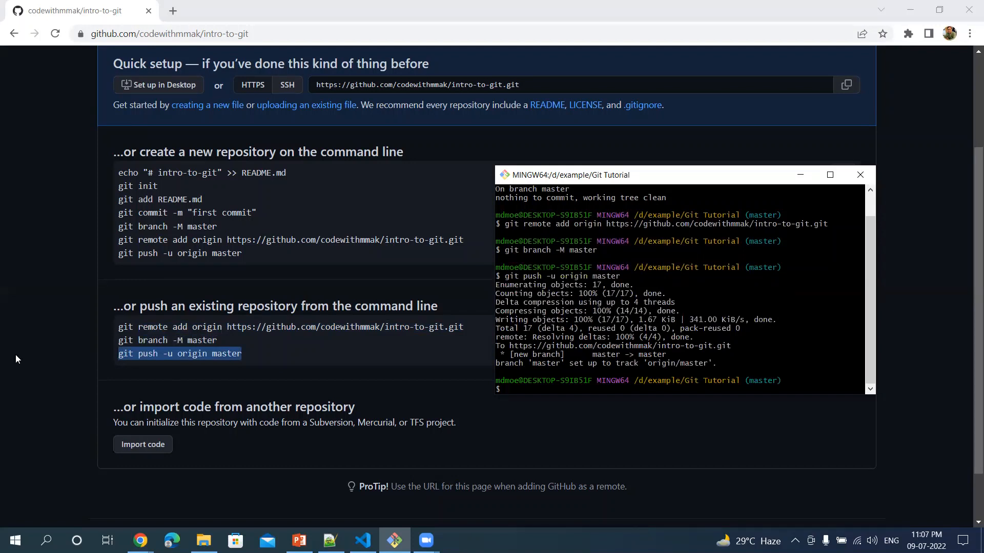
# Step: Reload the intro-to-git page to see the five pushed sample files on master
pyautogui.click(859, 174)
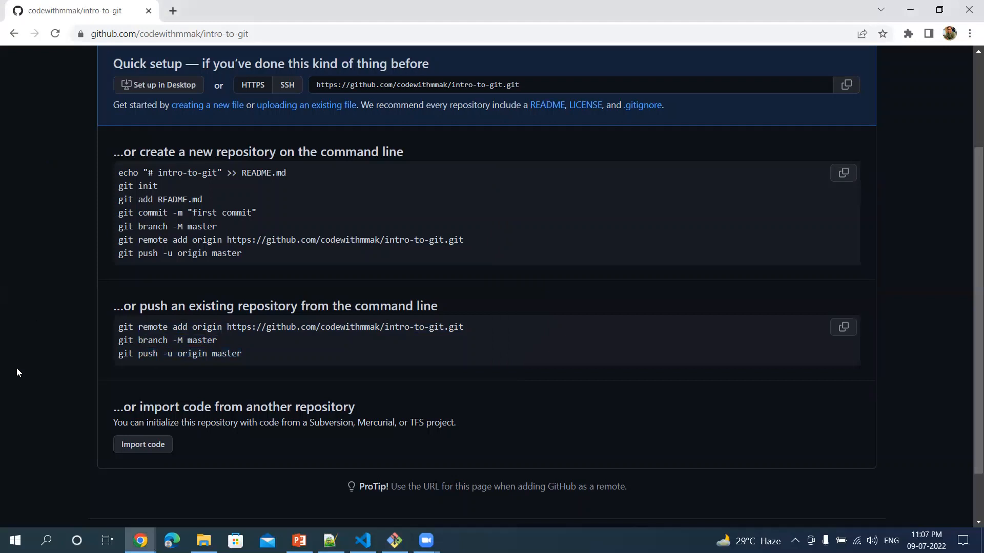
pyautogui.click(54, 33)
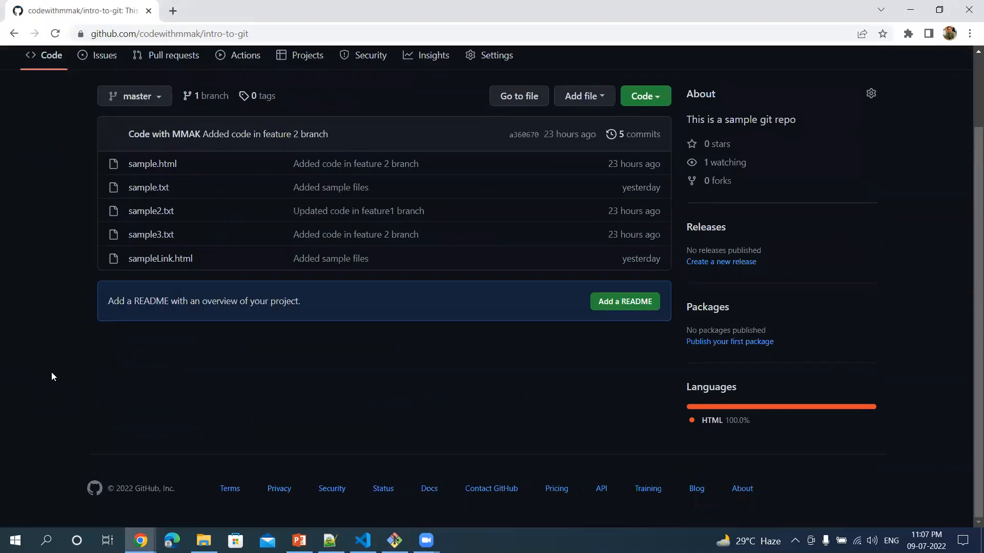
pyautogui.scroll(3)
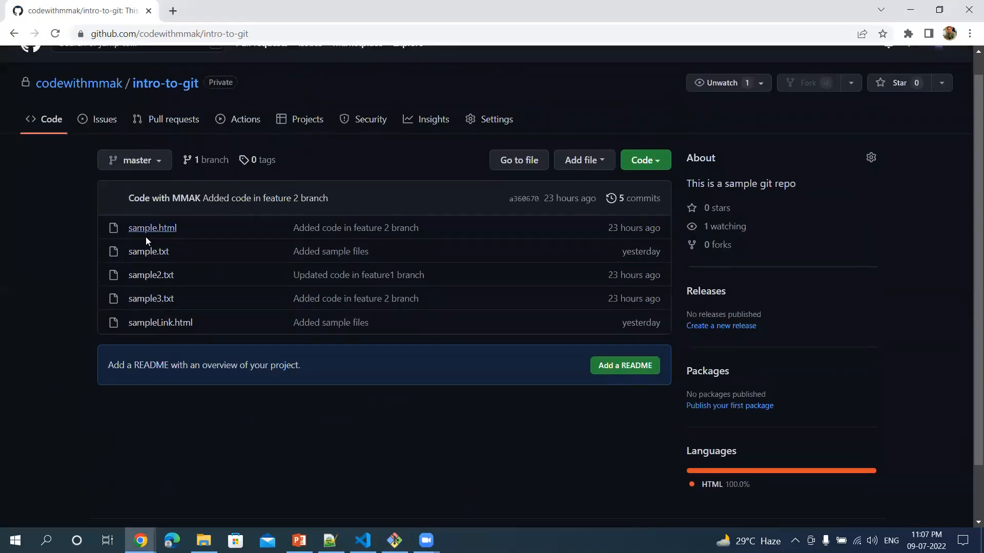
pyautogui.moveTo(160, 323)
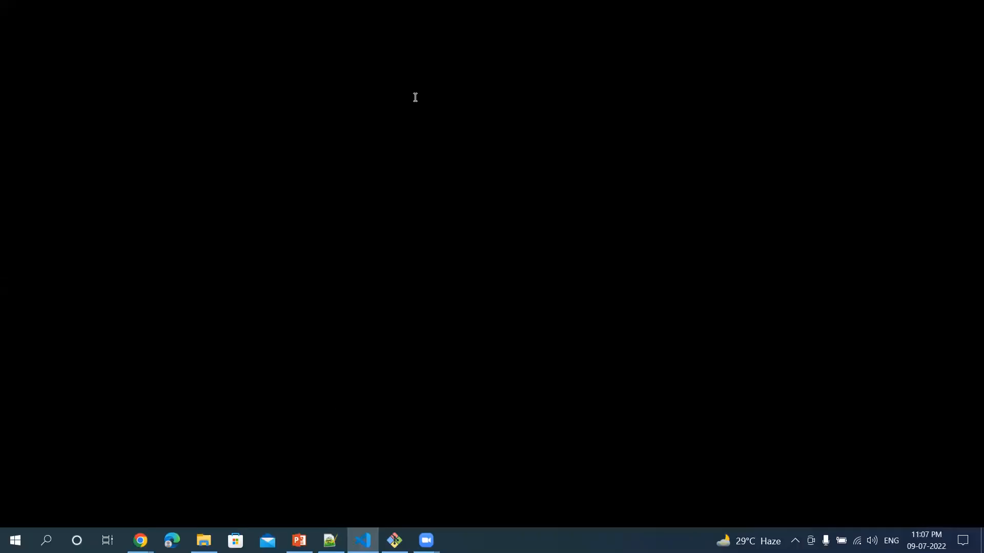
pyautogui.click(362, 540)
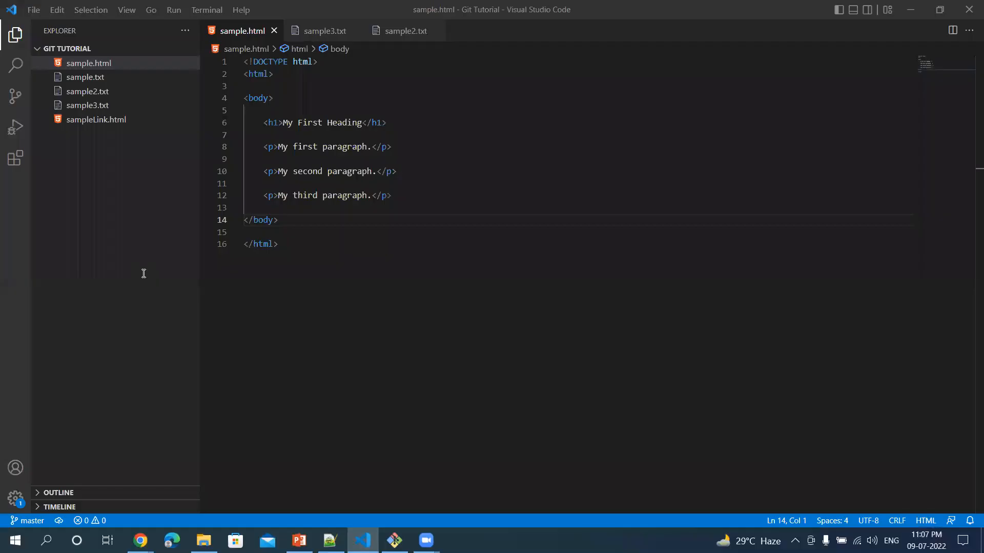
pyautogui.moveTo(99, 86)
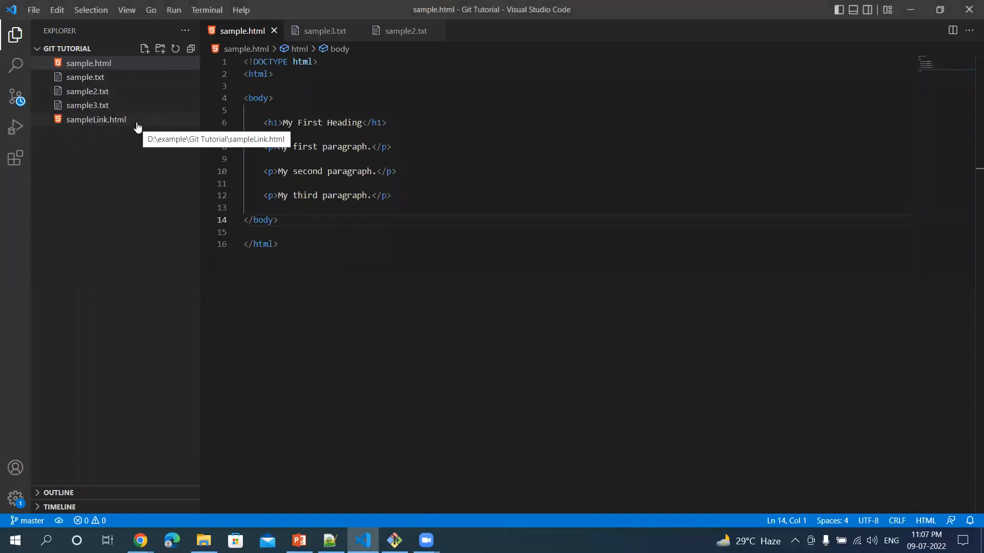
pyautogui.moveTo(325, 492)
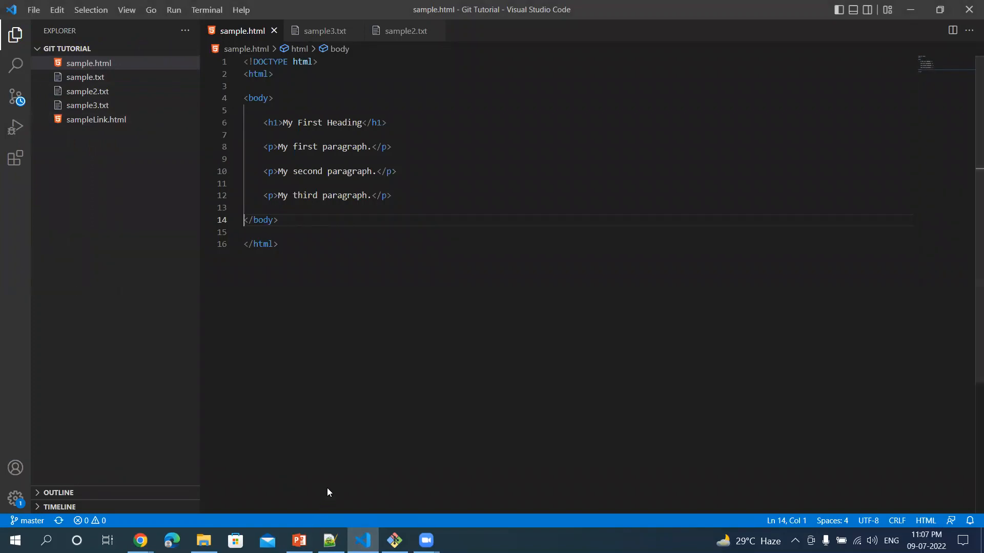
pyautogui.click(140, 540)
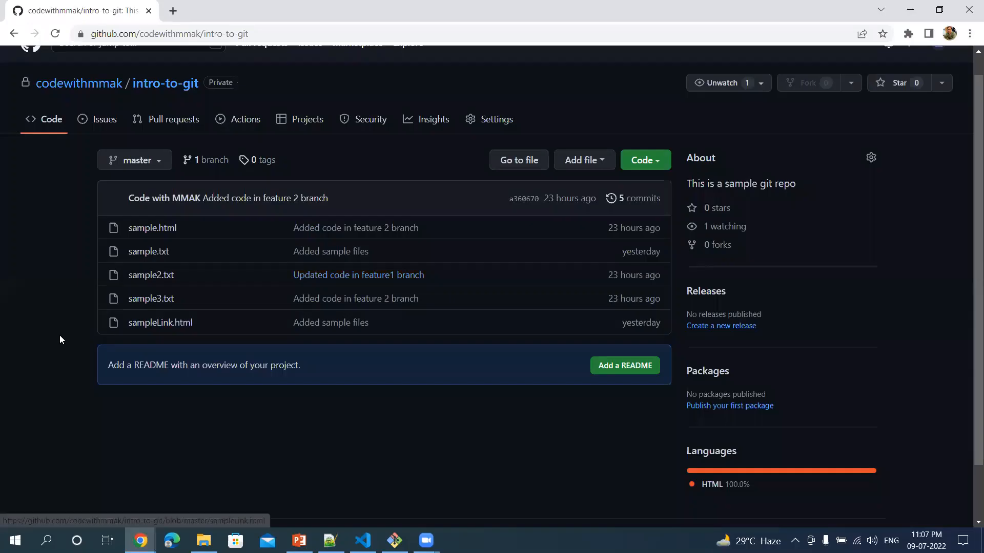
pyautogui.moveTo(186, 241)
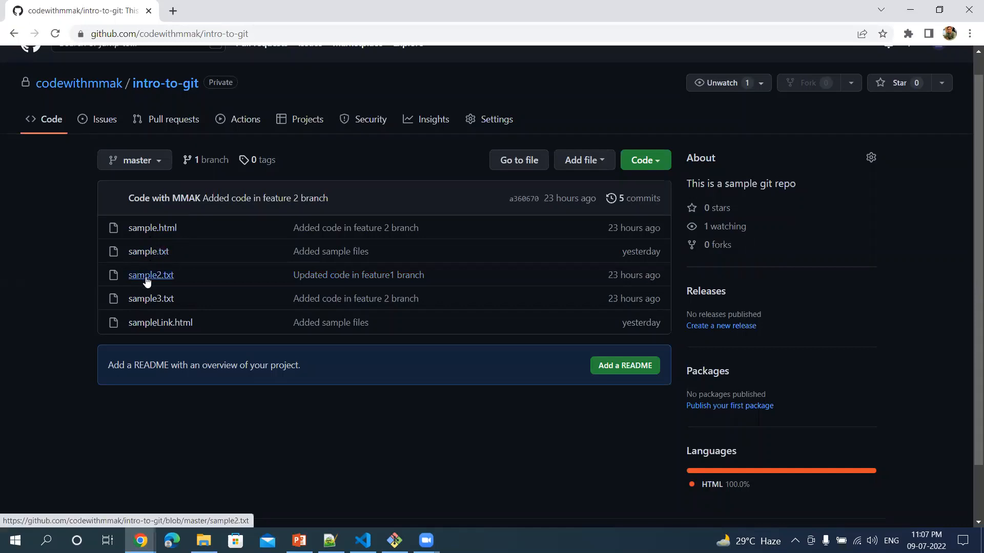
pyautogui.moveTo(176, 310)
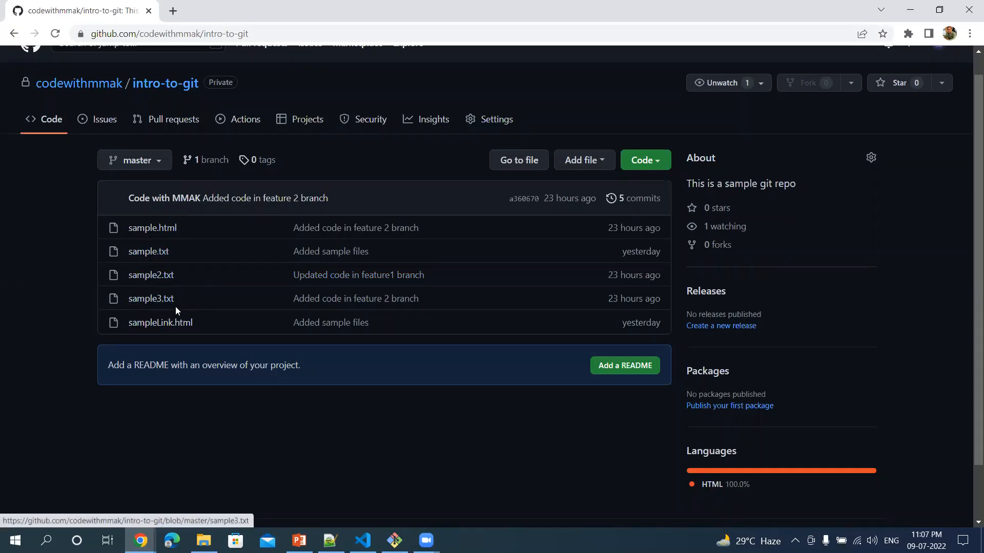
pyautogui.moveTo(193, 343)
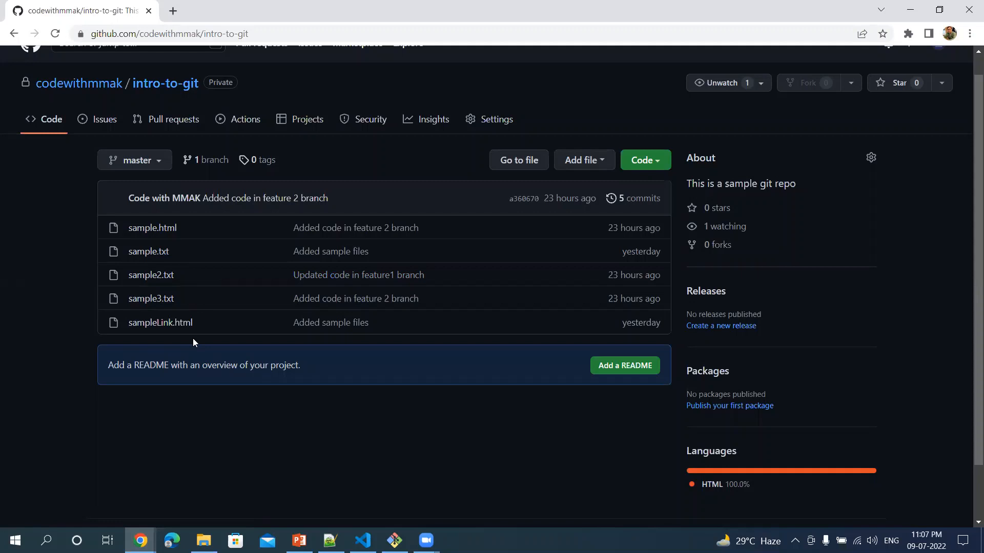
pyautogui.moveTo(166, 346)
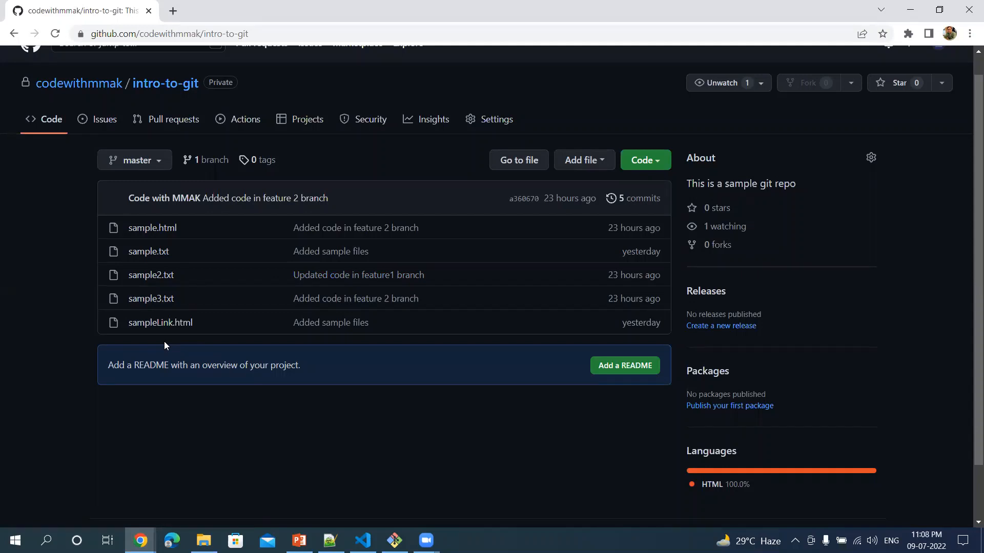
pyautogui.moveTo(121, 448)
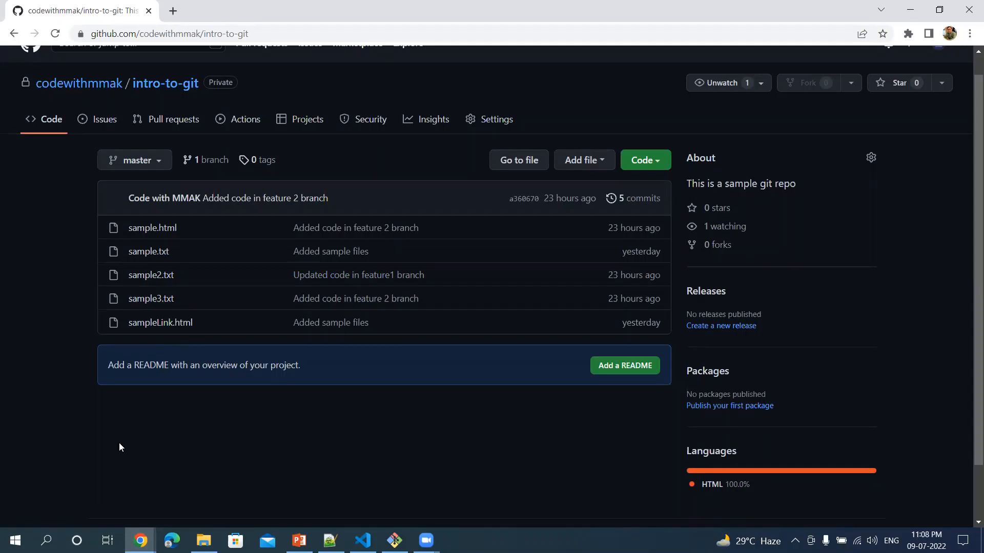
pyautogui.moveTo(683, 30)
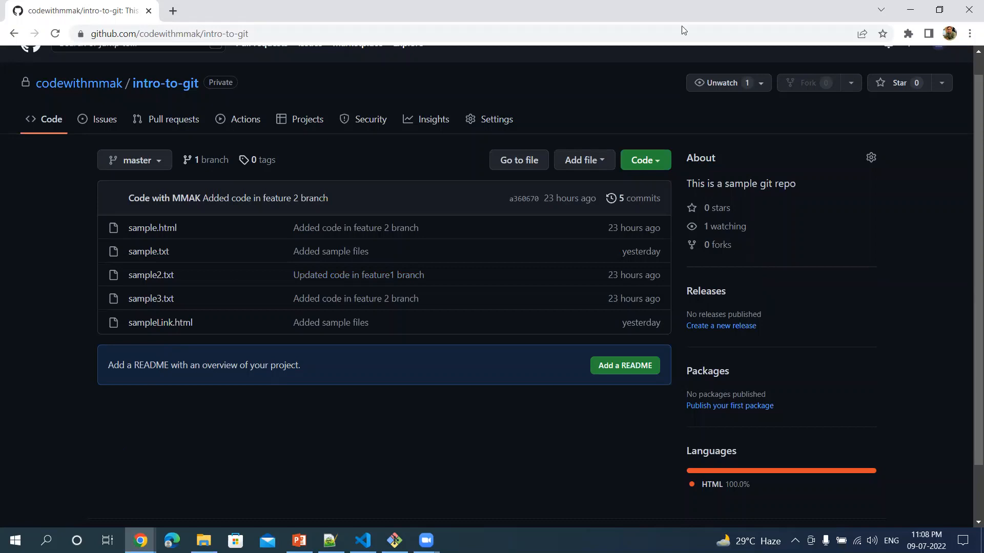